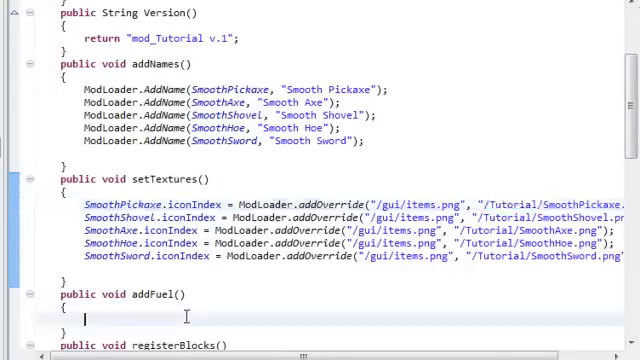
- Begin a ModLoader.AddSmelting call inside the addSmelting method
{"action": "scroll", "scroll_direction": "down", "scroll_amount": 3}
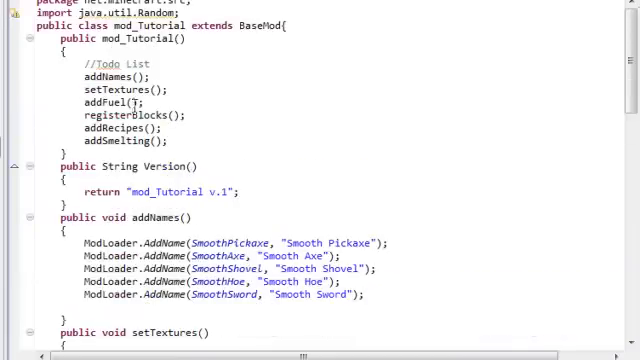
{"action": "scroll", "scroll_direction": "down", "scroll_amount": 3}
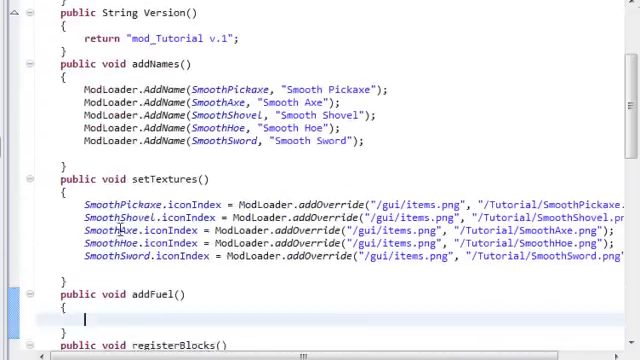
{"action": "scroll", "scroll_direction": "down", "scroll_amount": 3}
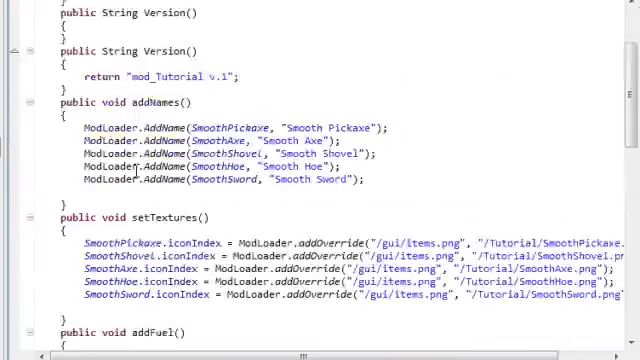
{"action": "scroll", "scroll_direction": "down", "scroll_amount": 3}
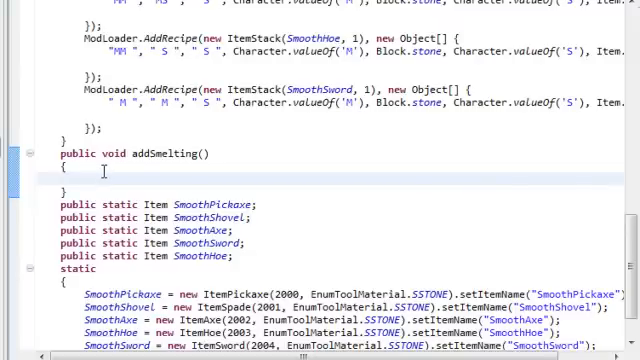
{"action": "type", "text": "Modl"}
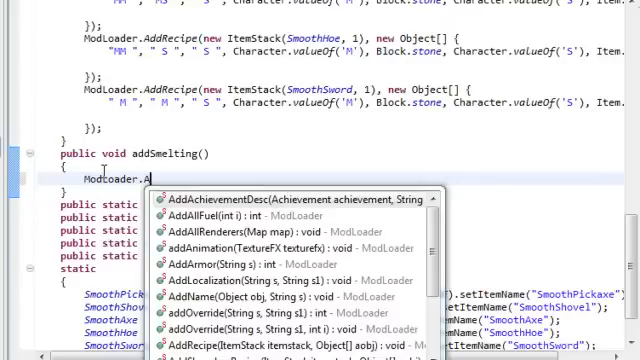
{"action": "type", "text": "ddSmelting("}
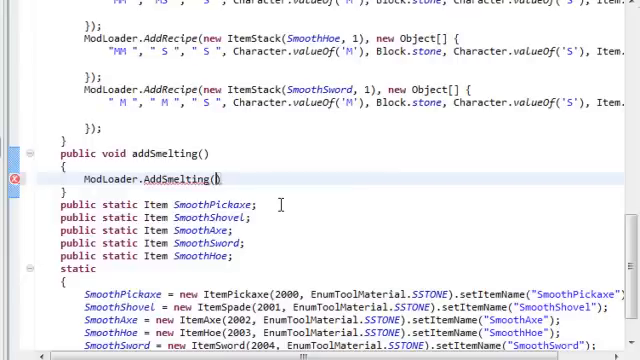
- Complete the recipe: Block.stone.blockID smelts into new ItemStack(SmoothIngot, 1)
{"action": "type", "text": "Block."}
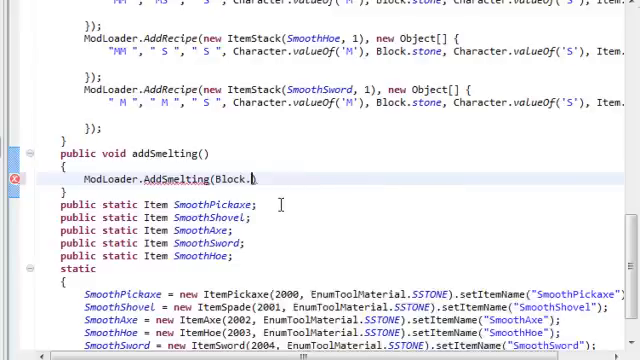
{"action": "type", "text": "stone, new"}
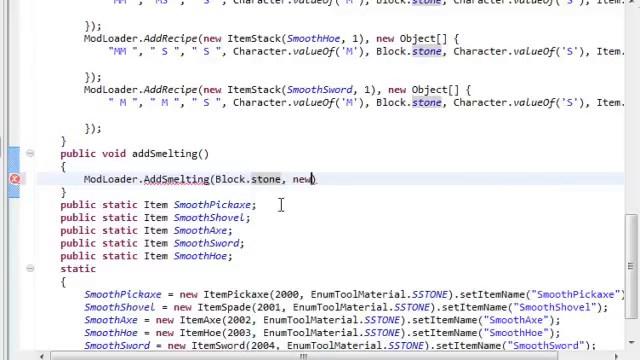
{"action": "type", "text": "ItemStac"}
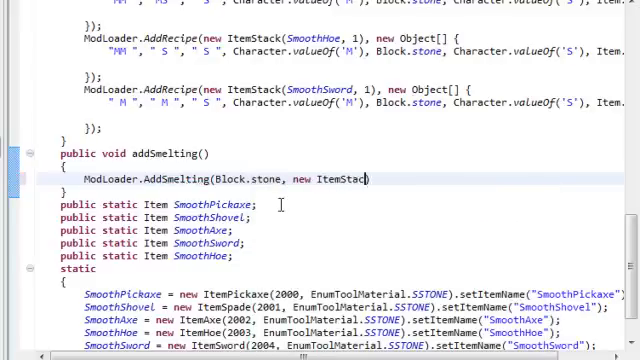
{"action": "type", "text": "()"}
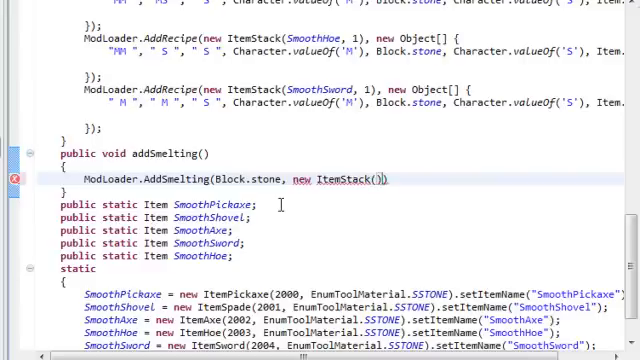
{"action": "type", "text": "s"}
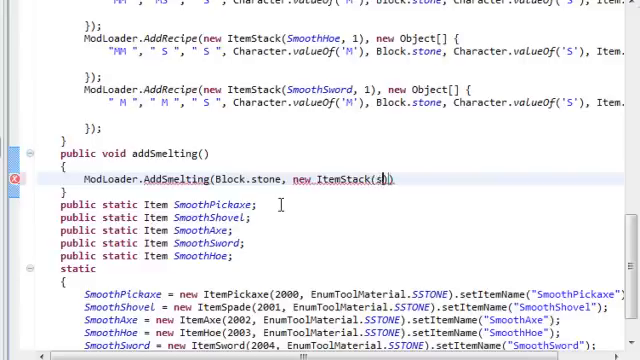
{"action": "type", "text": "moothIngot, 1"}
{"action": "type", "text": "public static Item SmoothIngot;"}
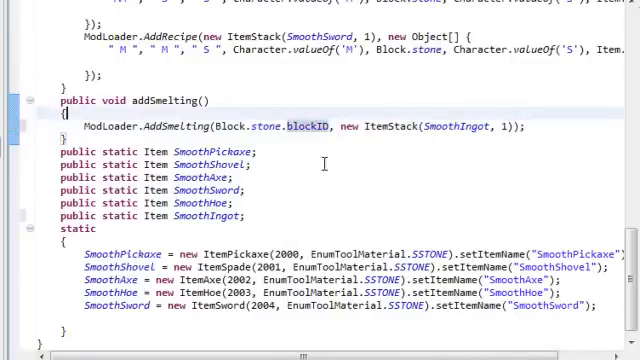
- Replace Block.stone with SmoothIngot in the sword, shovel, axe and hoe recipes
{"action": "triple_click", "coordinate": [300, 128]}
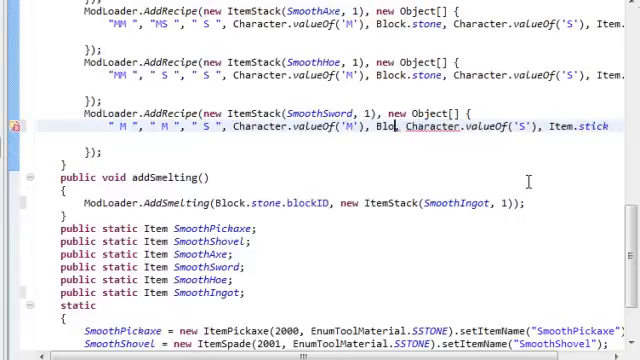
{"action": "type", "text": "SmoothIngot"}
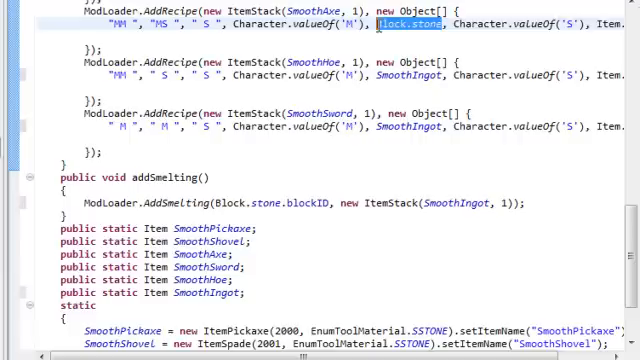
{"action": "type", "text": "SmoothIngot"}
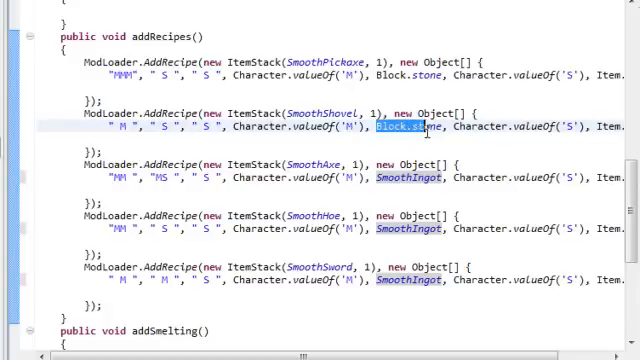
{"action": "type", "text": "SmoothIngot"}
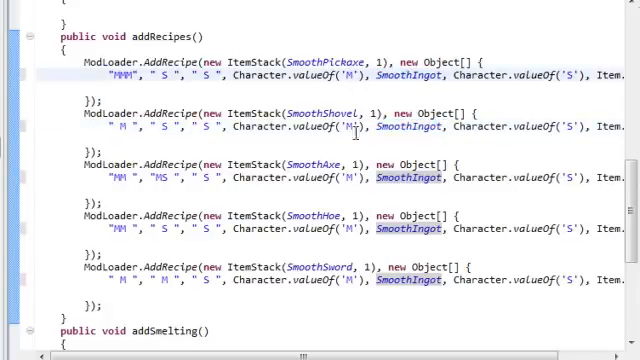
{"action": "scroll", "scroll_direction": "down", "scroll_amount": 3}
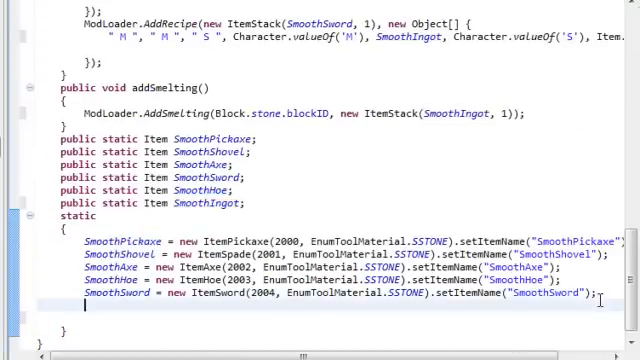
- Declare SmoothIngot as a new Item with ID 2005 in the static block
{"action": "type", "text": "SmoothIngot"}
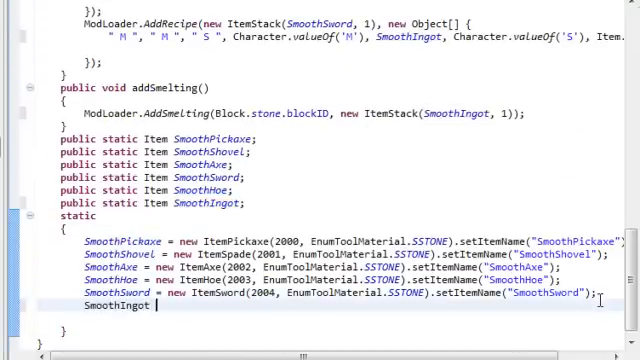
{"action": "type", "text": "= new Item"}
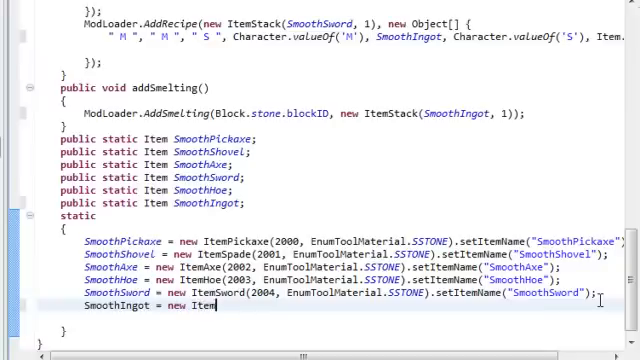
{"action": "type", "text": "(2005,"}
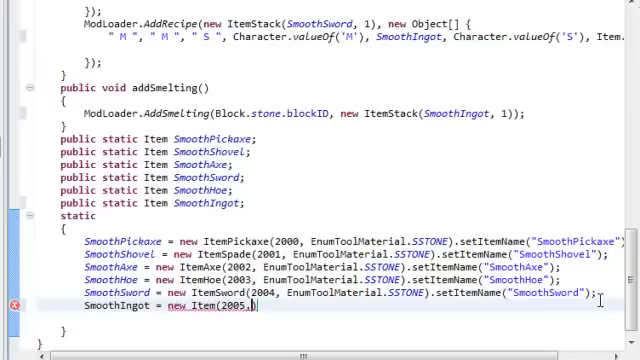
{"action": "type", "text": ", E"}
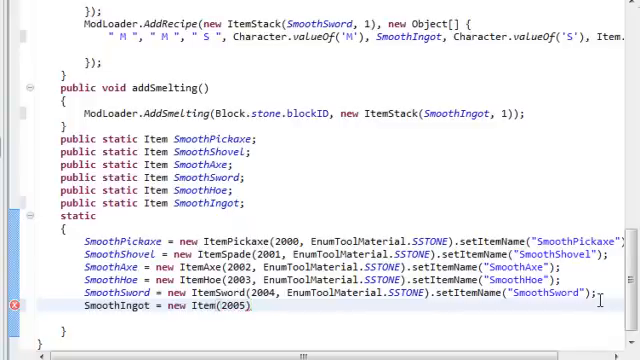
- Give SmoothIngot a maximum stack size of 64 and begin its setItemName call
{"action": "type", "text": ".setMaxStack"}
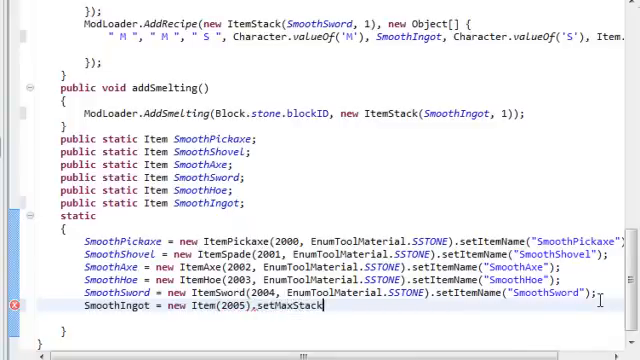
{"action": "type", "text": "Size()"}
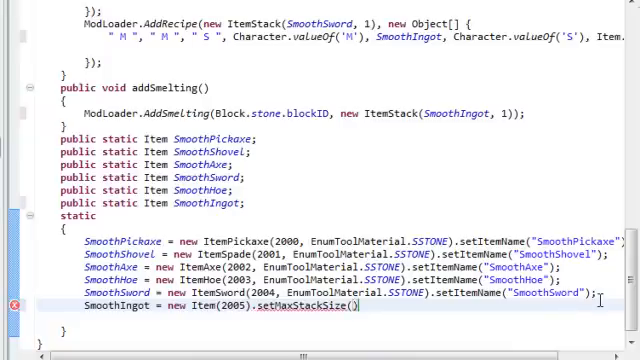
{"action": "type", "text": "64"}
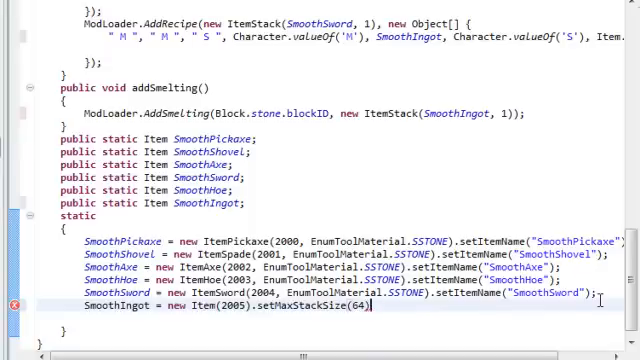
{"action": "type", "text": ";"}
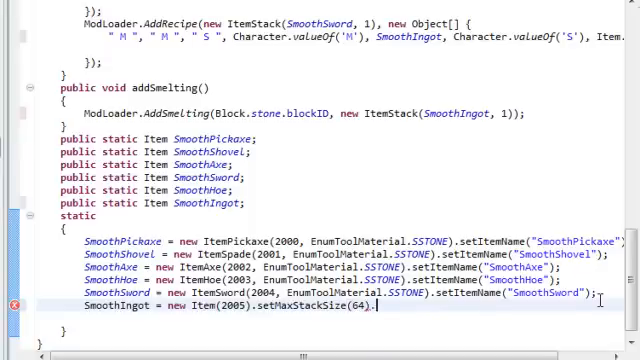
{"action": "type", "text": ".setItemName"}
{"action": "type", "text": "ModLoader.AddN"}
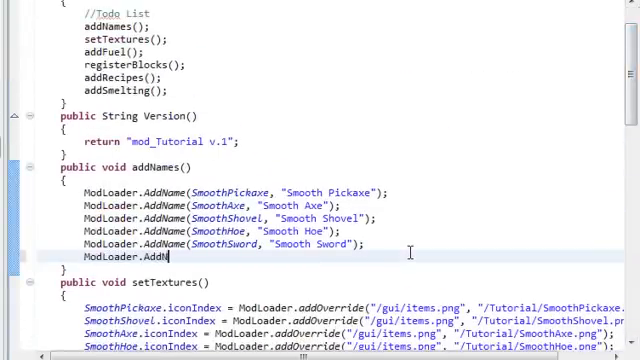
- Name the item in-game with ModLoader.AddName(SmoothIngot, "Smooth Ingot")
{"action": "type", "text": "(\"\")"}
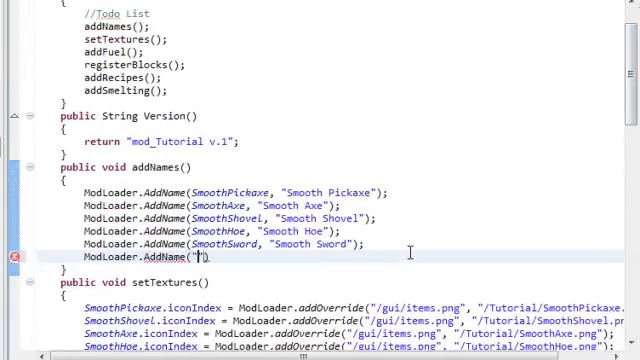
{"action": "type", "text": "SmoothIngot,"}
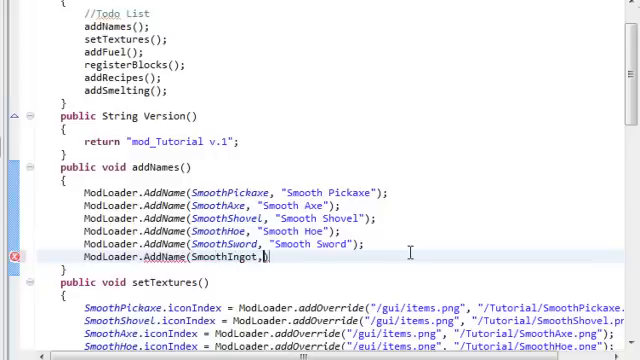
{"action": "type", "text": "\"Smooth Ingot\");"}
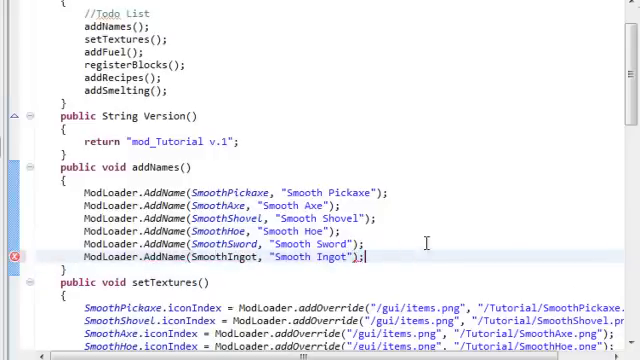
- Set SmoothIngot.iconIndex to a ModLoader.addOverride pointing at SmoothIngot.png
{"action": "scroll", "scroll_direction": "down", "scroll_amount": 3}
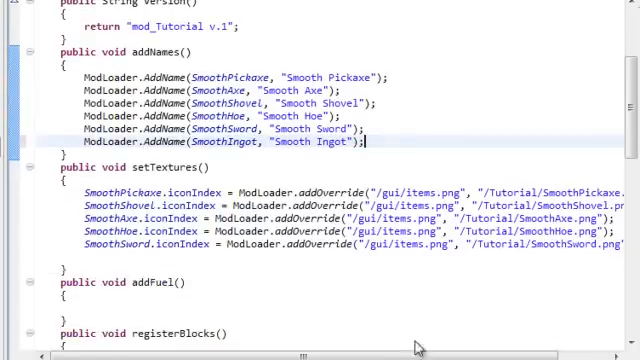
{"action": "type", "text": "Smo"}
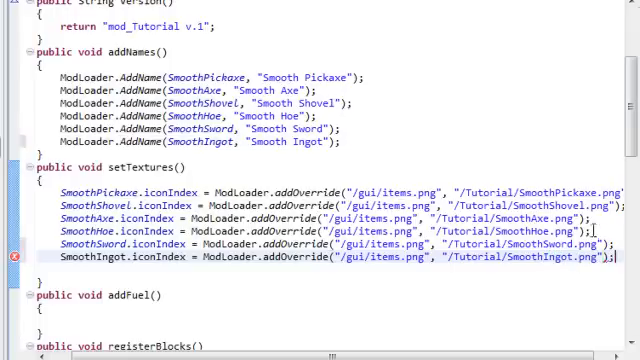
{"action": "scroll", "scroll_direction": "down", "scroll_amount": 3}
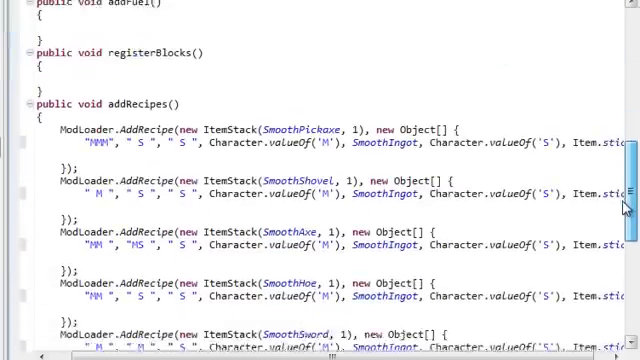
- Review the addRecipes entries built from SmoothIngot before switching to Photoshop
{"action": "scroll", "scroll_direction": "down", "scroll_amount": 3}
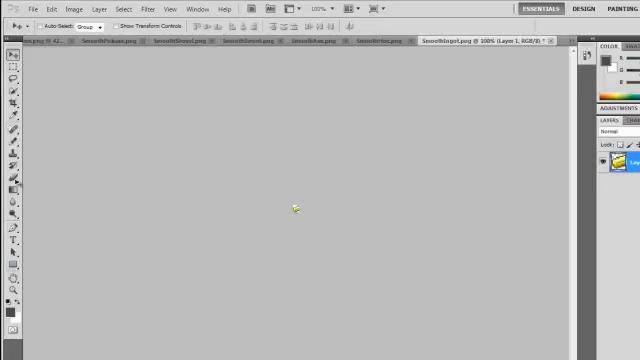
- Create a 16×16 transparent canvas, draw the ingot and save it as SmoothIngot.png
{"action": "left_click", "coordinate": [16, 14]}
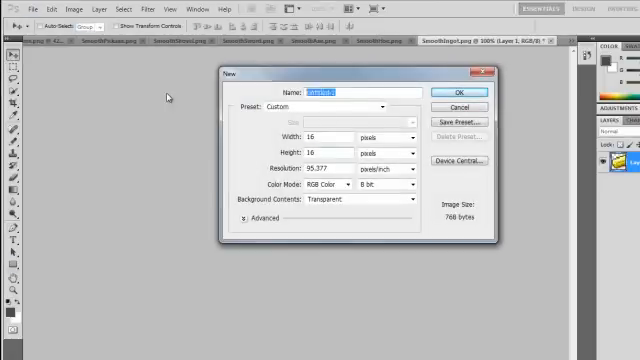
{"action": "left_click", "coordinate": [460, 92]}
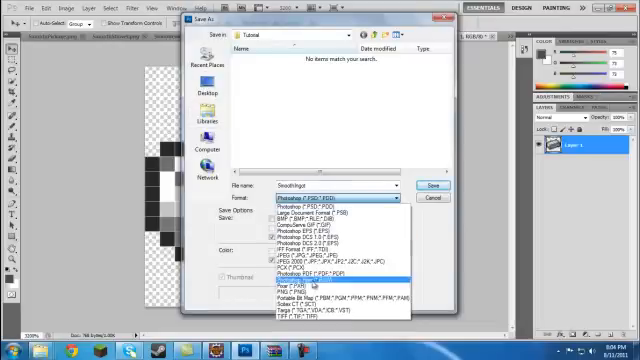
{"action": "left_click", "coordinate": [424, 188]}
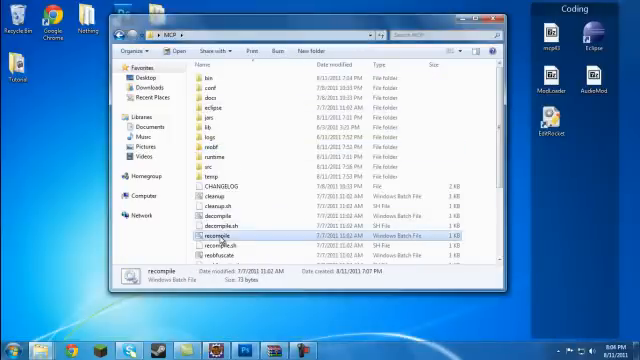
- Run recompile.bat in the MCP folder to rebuild the mod
{"action": "double_click", "coordinate": [212, 226]}
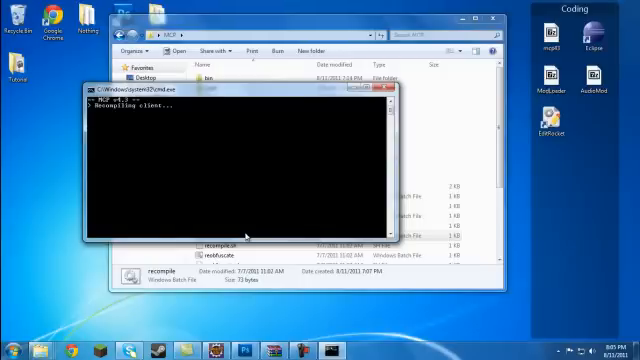
{"action": "mouse_move", "coordinate": [250, 240]}
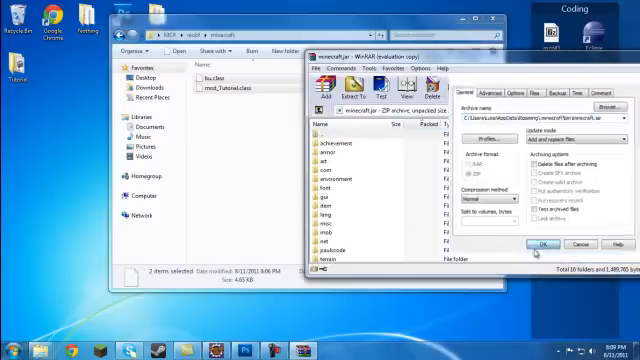
- Confirm adding the compiled mod_Tutorial class files into minecraft.jar
{"action": "left_click", "coordinate": [540, 244]}
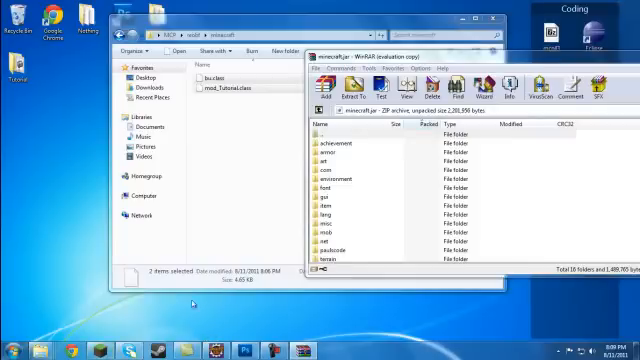
{"action": "mouse_move", "coordinate": [248, 136]}
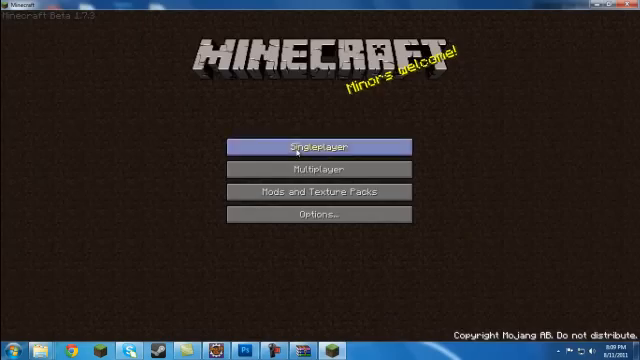
- Load a singleplayer world and smelt stone into a Smooth Ingot in a furnace
{"action": "left_click", "coordinate": [320, 146]}
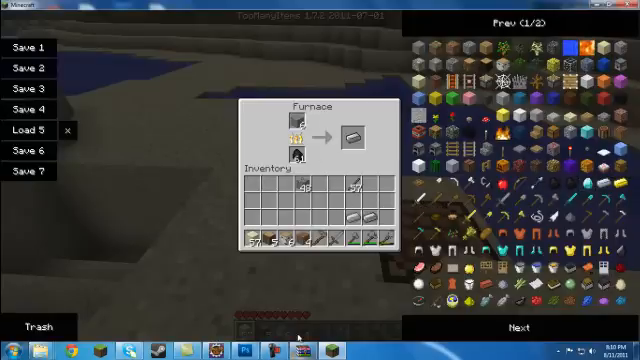
{"action": "key", "text": "Escape"}
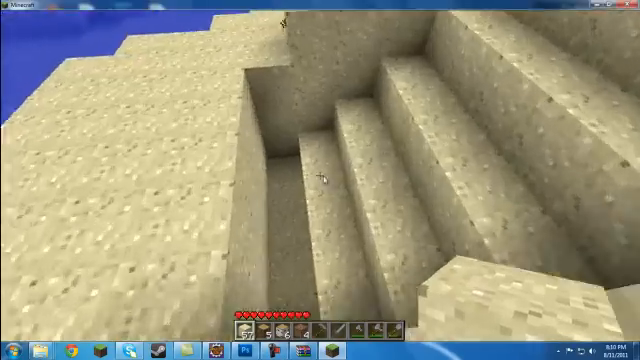
{"action": "key", "text": "Escape"}
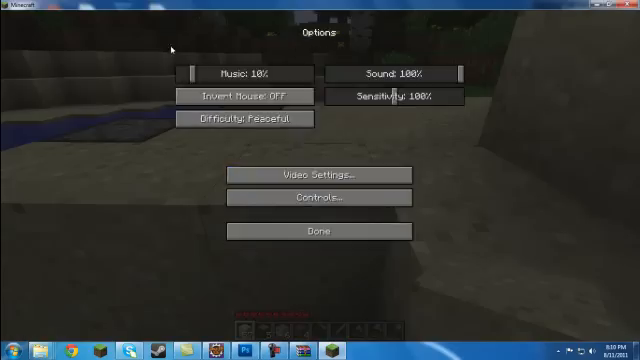
{"action": "left_click", "coordinate": [316, 230]}
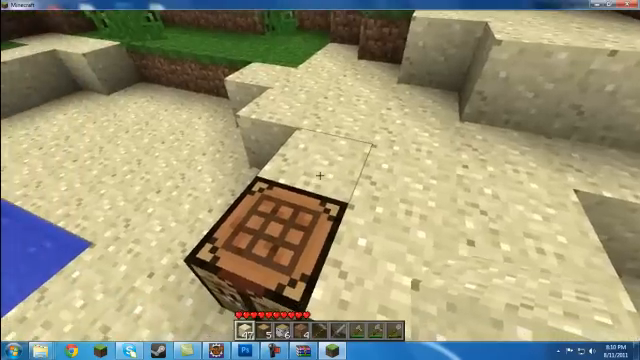
- Save the world and quit to the title screen
{"action": "key", "text": "Escape"}
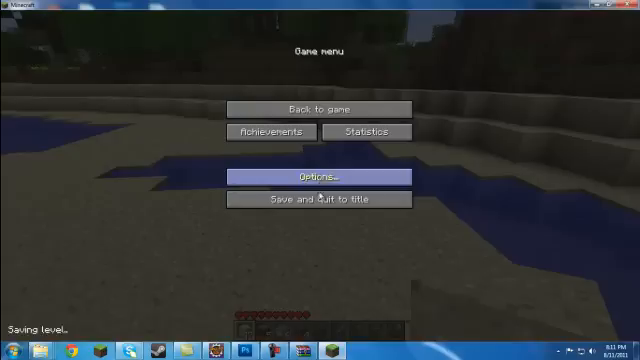
{"action": "left_click", "coordinate": [320, 200]}
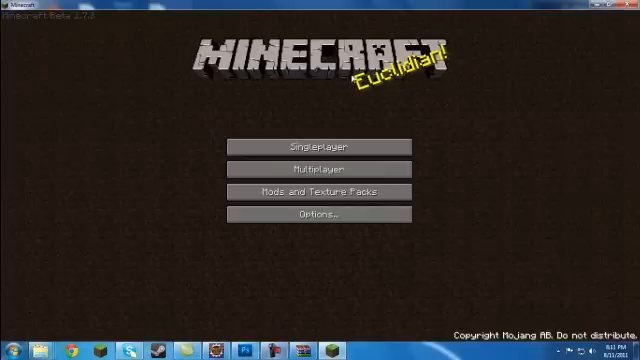